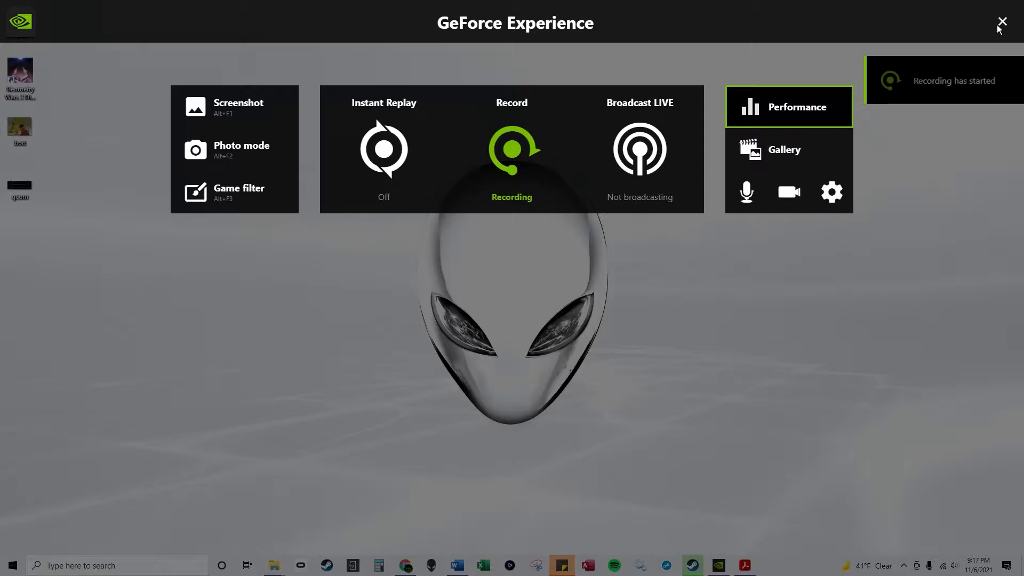
Step: Open the Trust Center's Macro Settings through File > Options > Trust Center Settings
left_click(1003, 21)
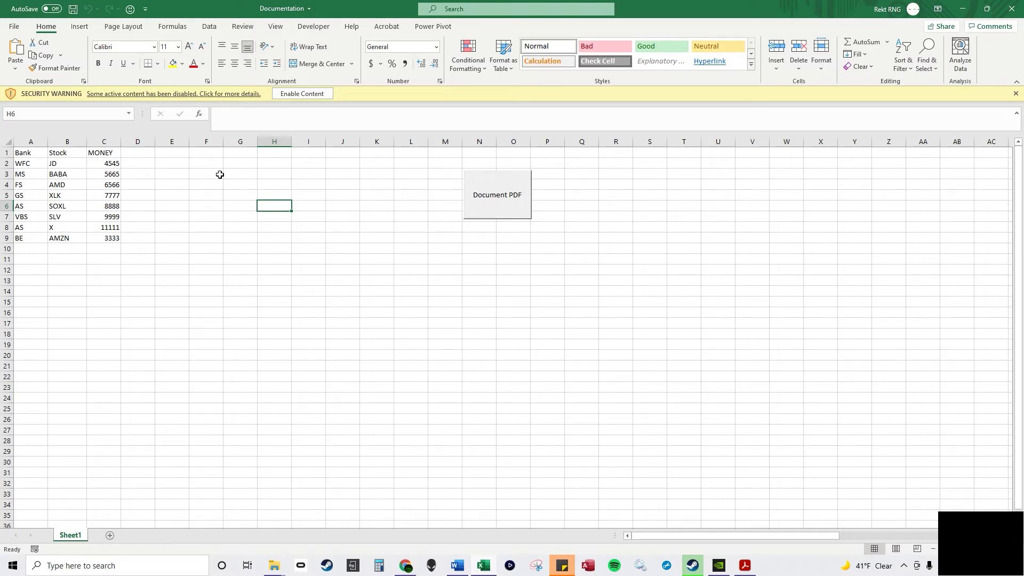
mouse_move(181, 185)
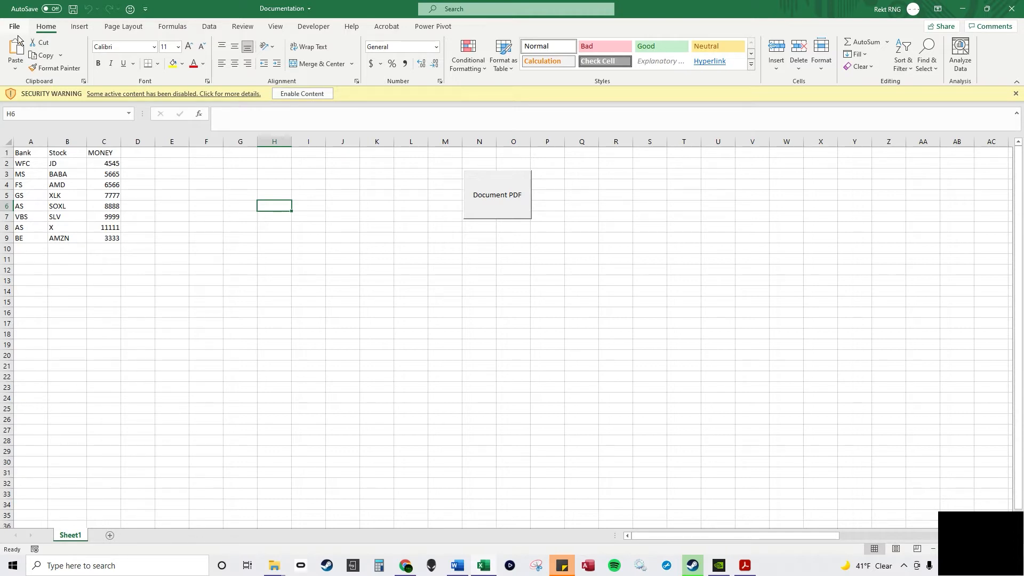
left_click(15, 26)
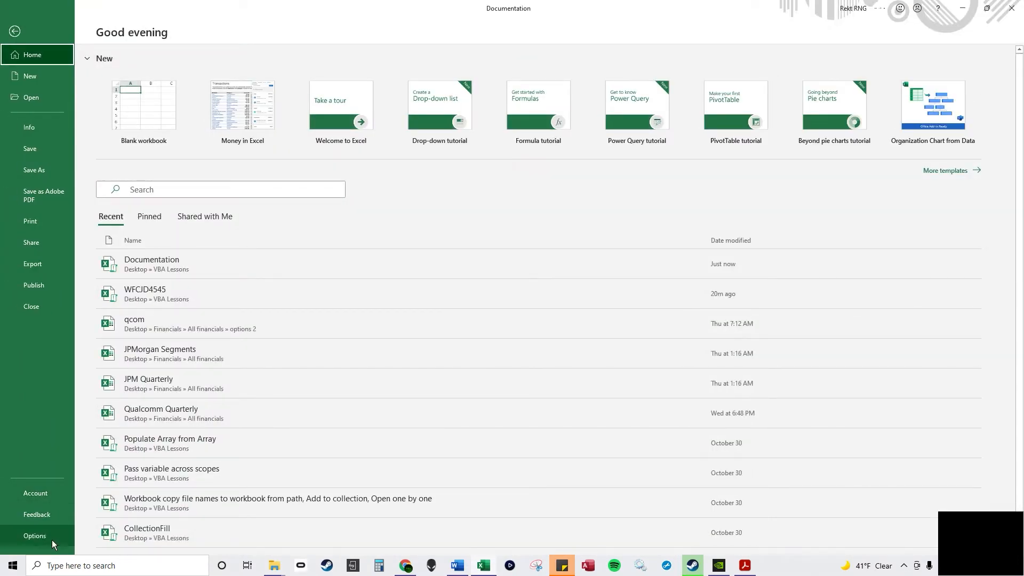
left_click(14, 31)
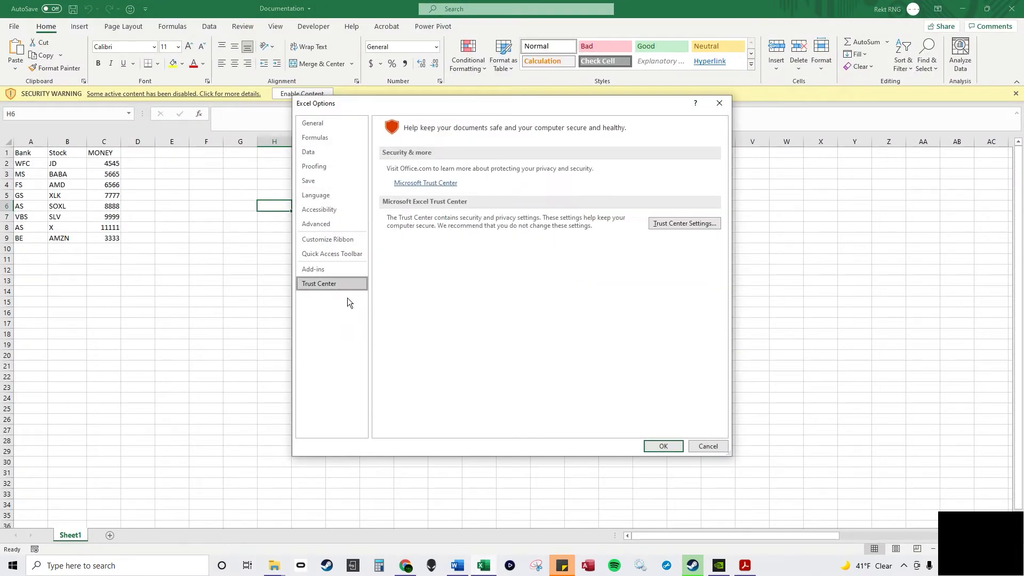
left_click(683, 223)
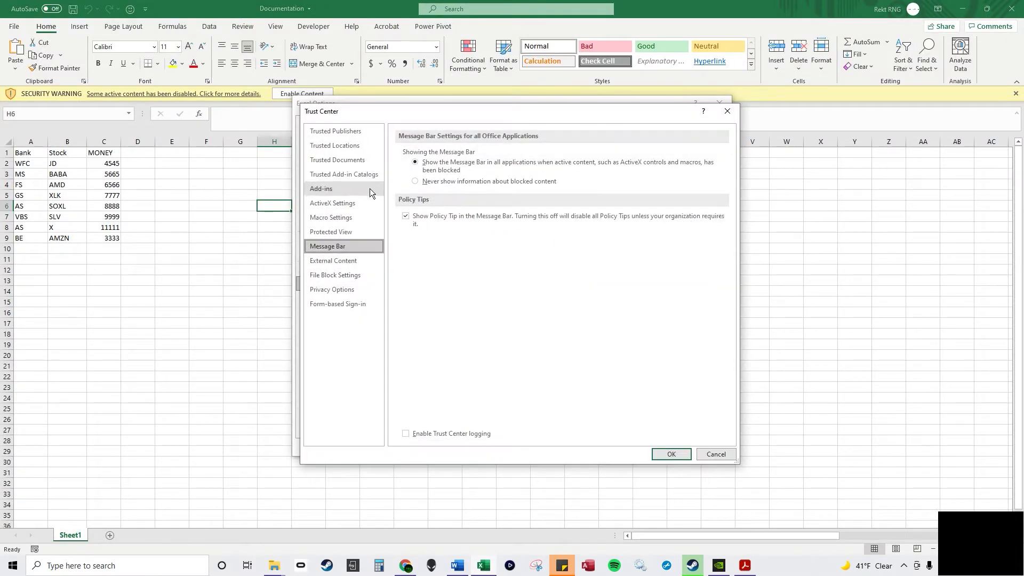
left_click(331, 217)
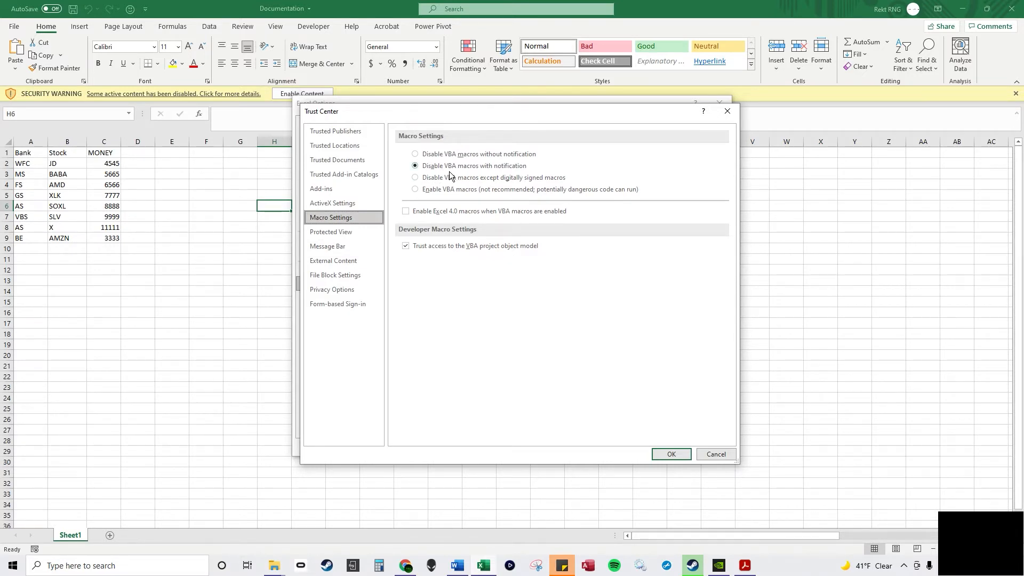
mouse_move(198, 93)
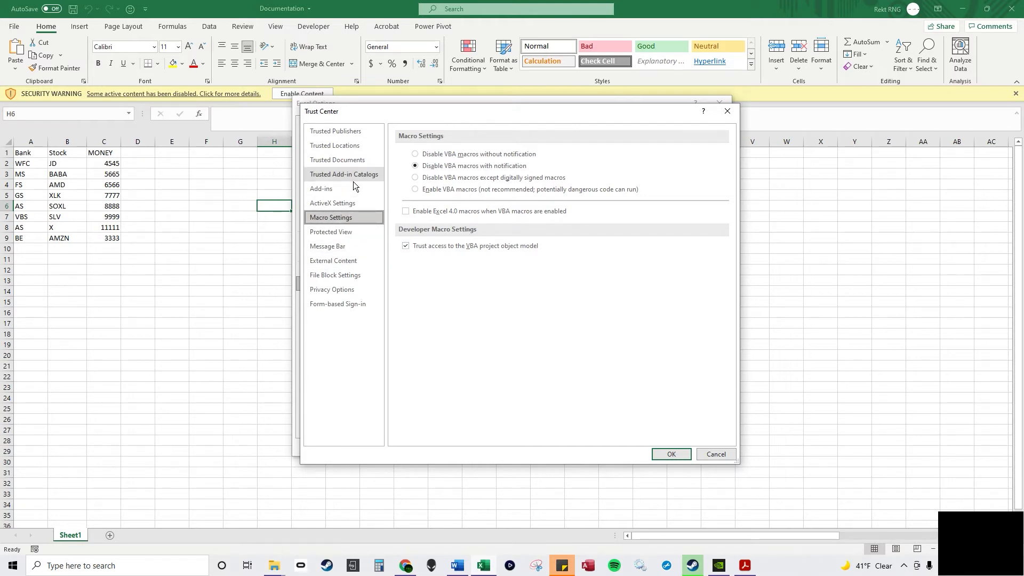
Step: Add the Desktop 'VBA Lessons' folder as a new trusted location and confirm
left_click(335, 145)
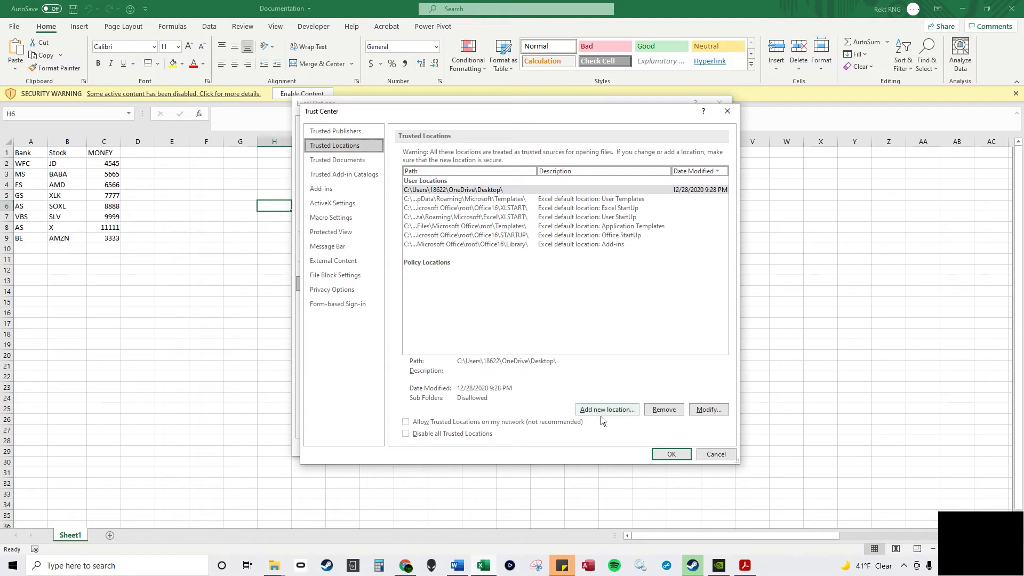
left_click(606, 410)
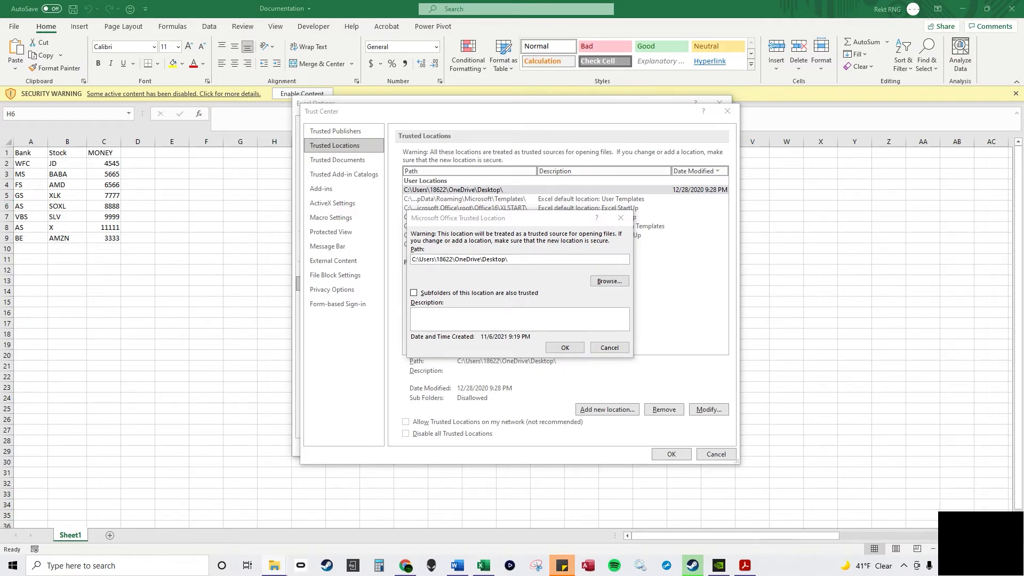
mouse_move(379, 181)
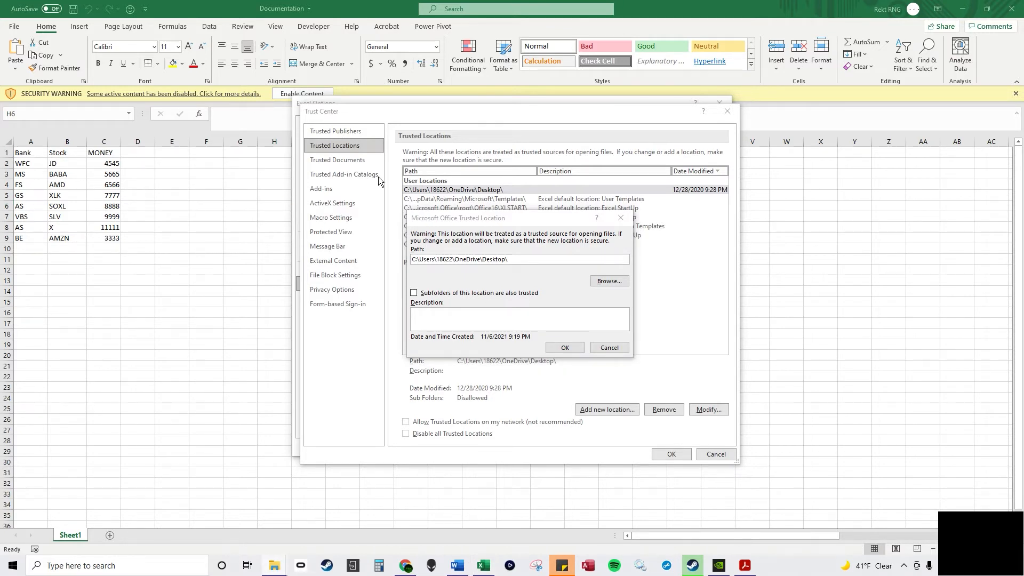
type("VBA Lessons")
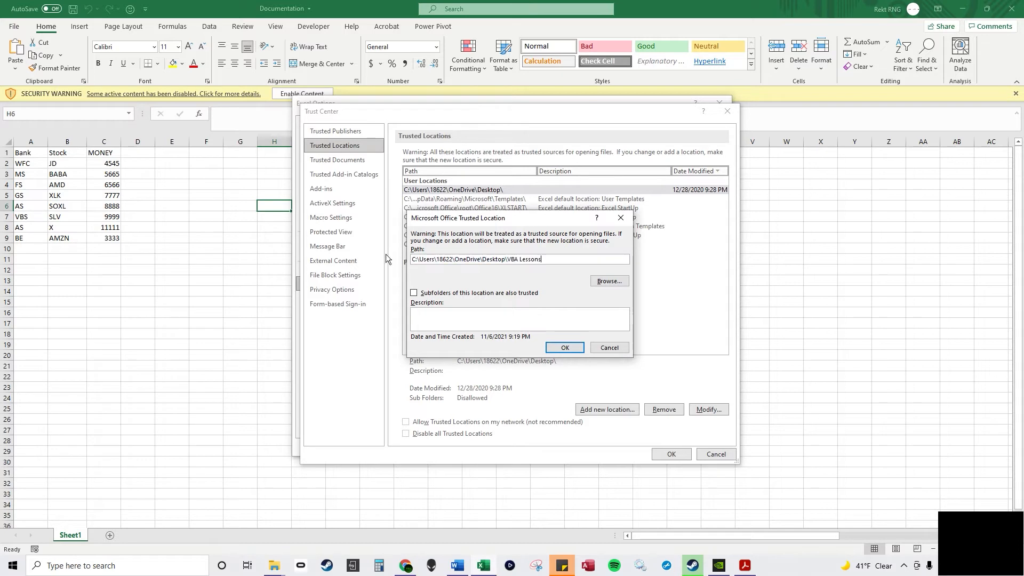
left_click(565, 347)
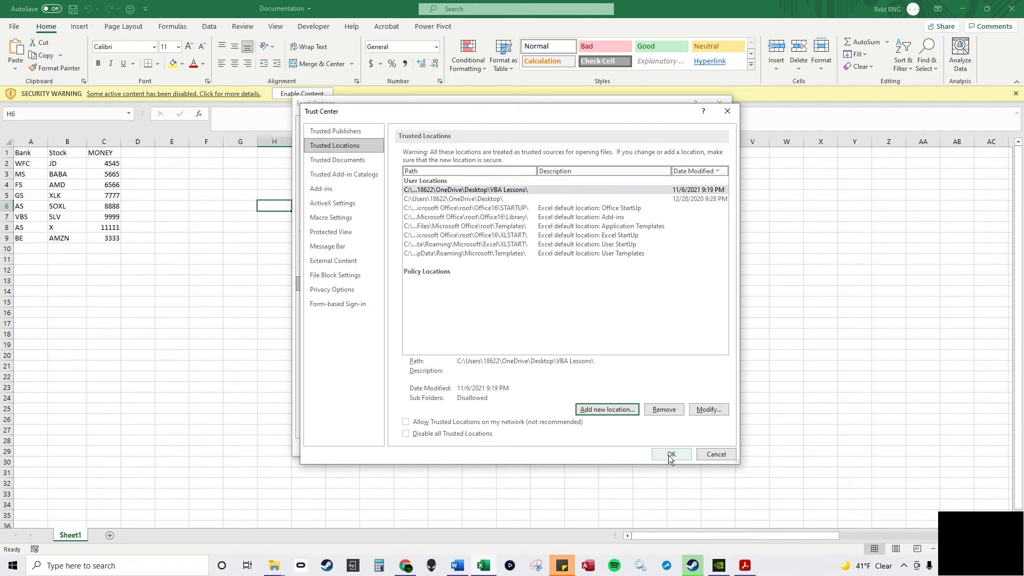
left_click(696, 171)
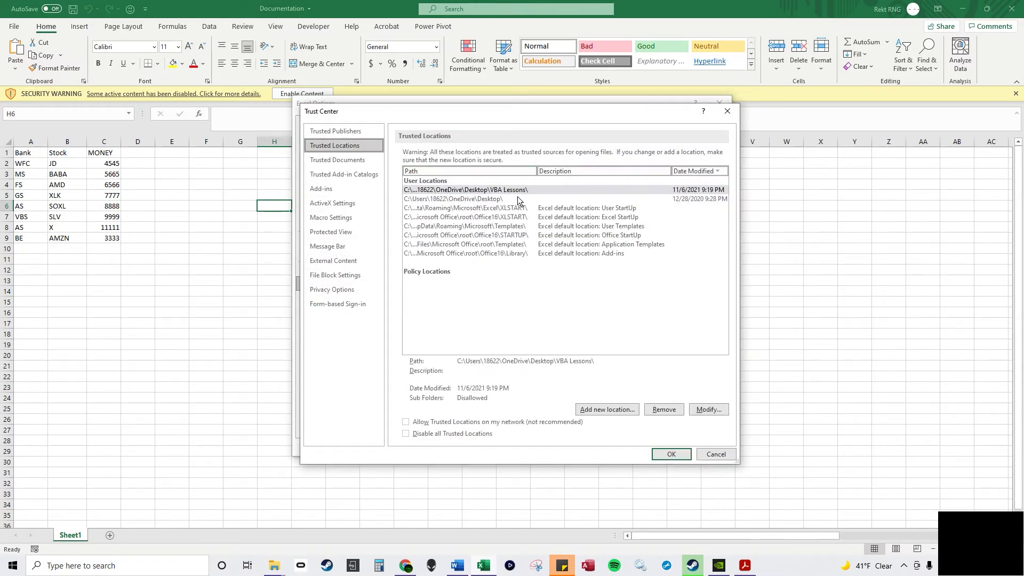
mouse_move(716, 454)
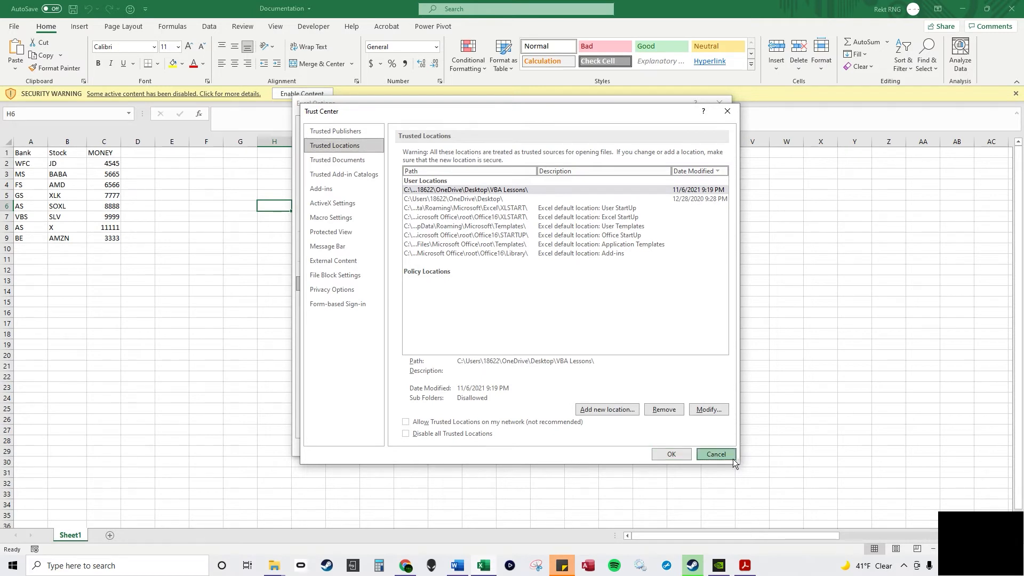
Step: Close the Trust Center and Options dialogs to return to the Documentation workbook
left_click(716, 454)
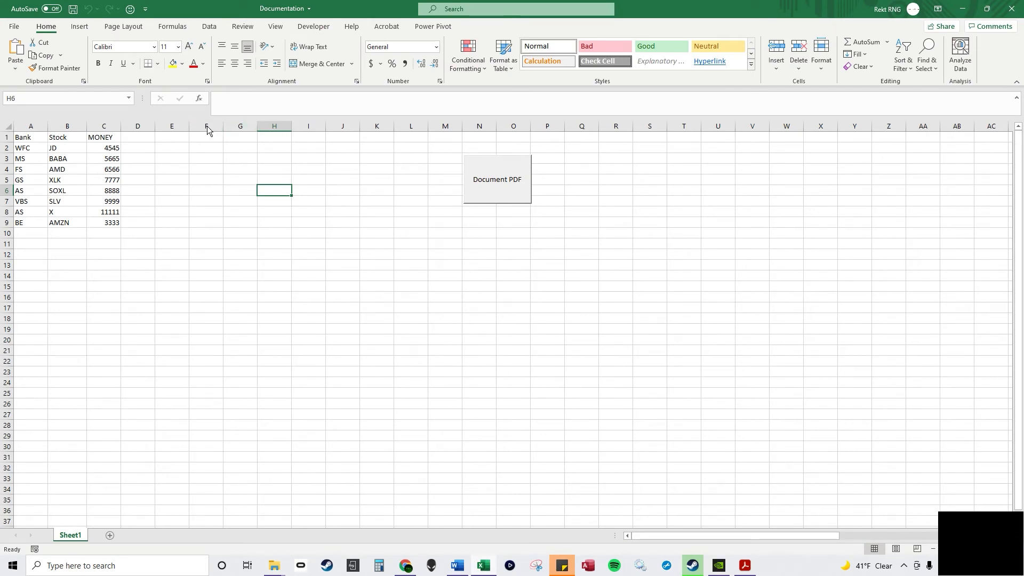
left_click(205, 126)
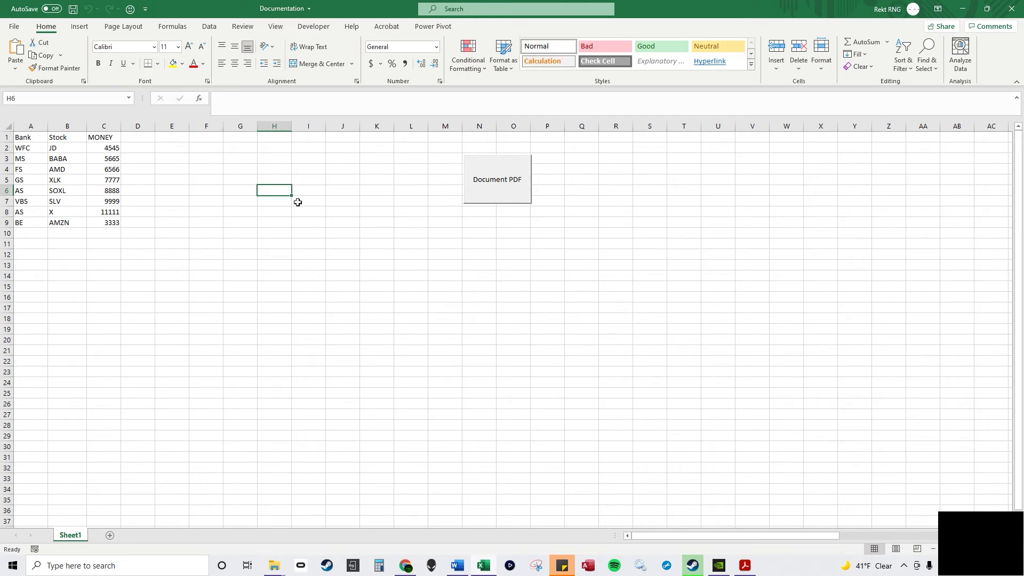
mouse_move(294, 206)
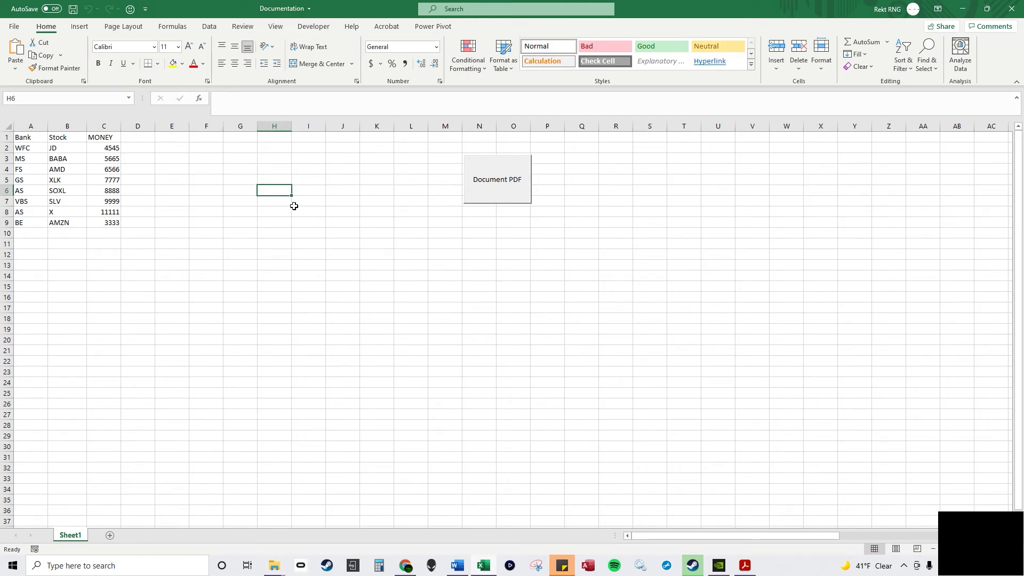
mouse_move(237, 204)
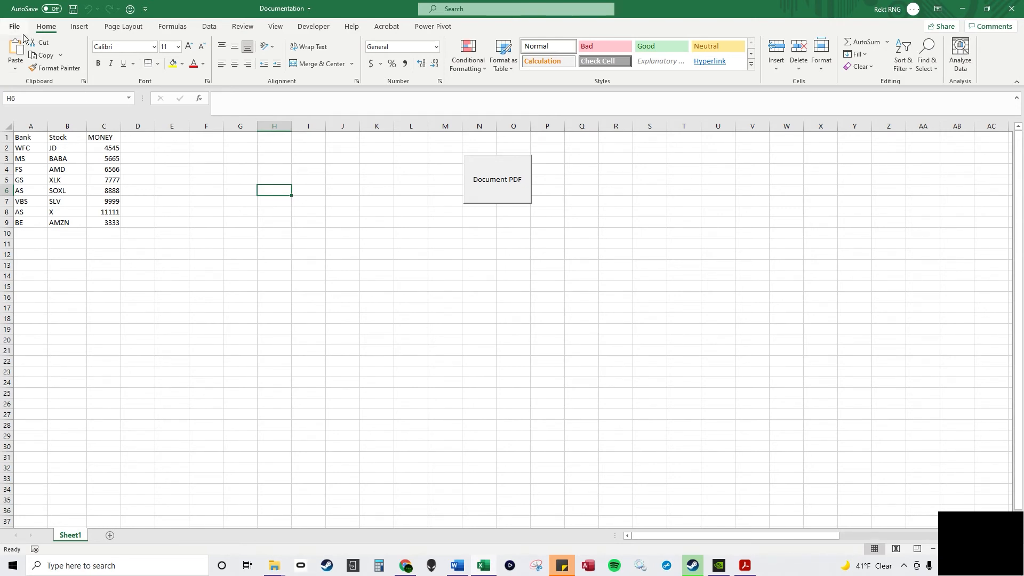
Step: Reopen Trust Center Settings on Trusted Locations to verify the VBA Lessons folder is listed
left_click(14, 26)
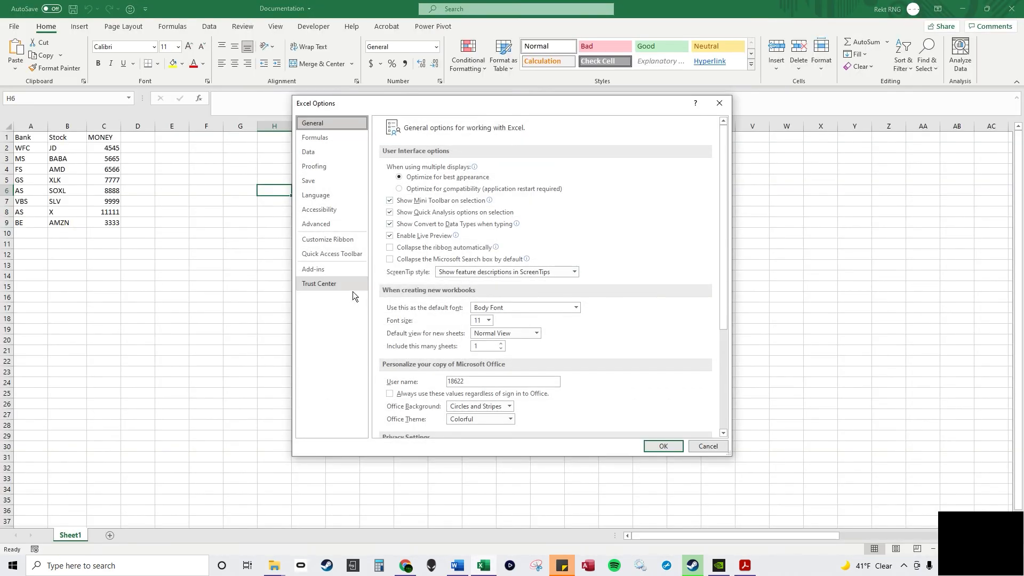
left_click(319, 282)
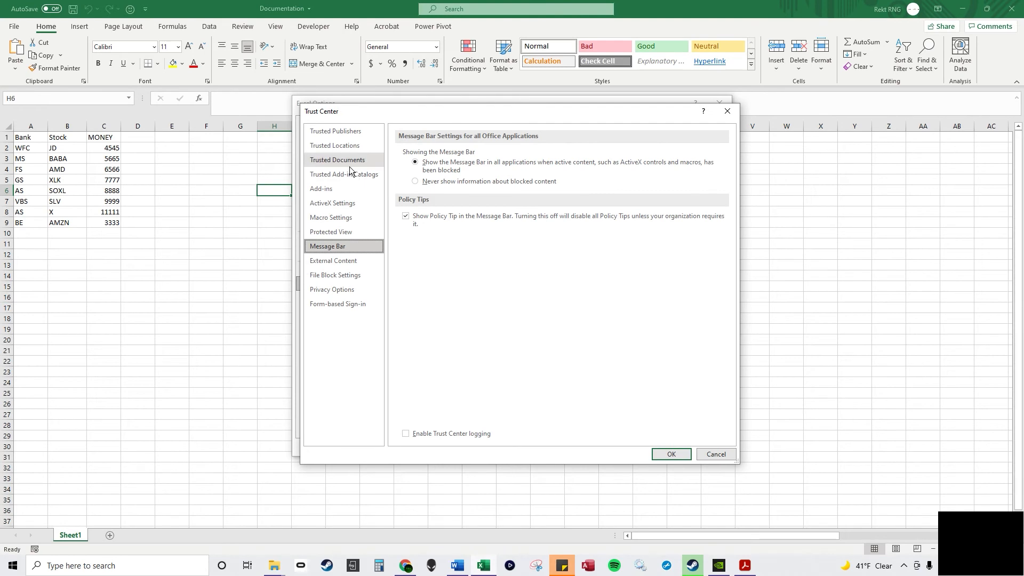
left_click(334, 145)
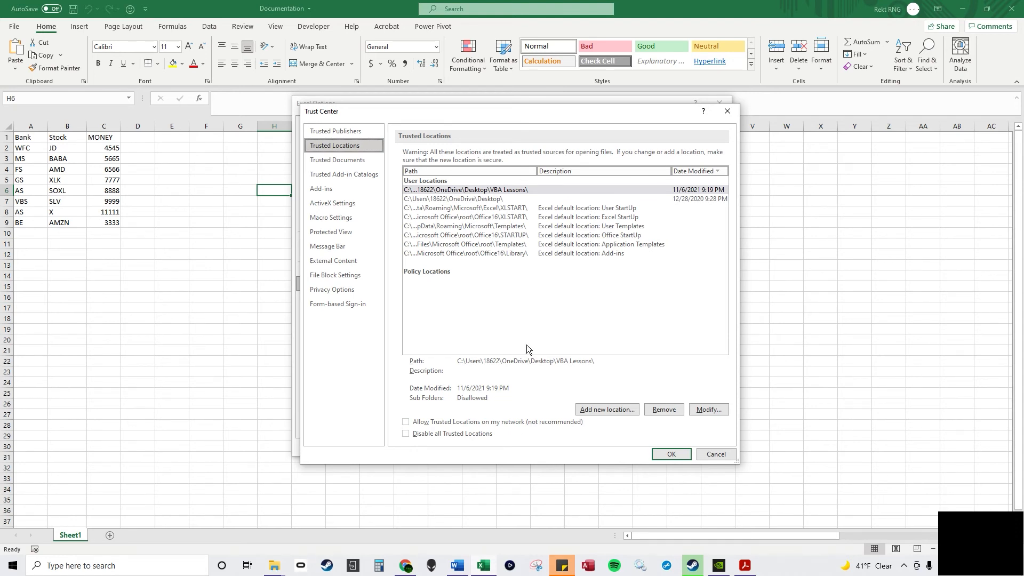
mouse_move(527, 244)
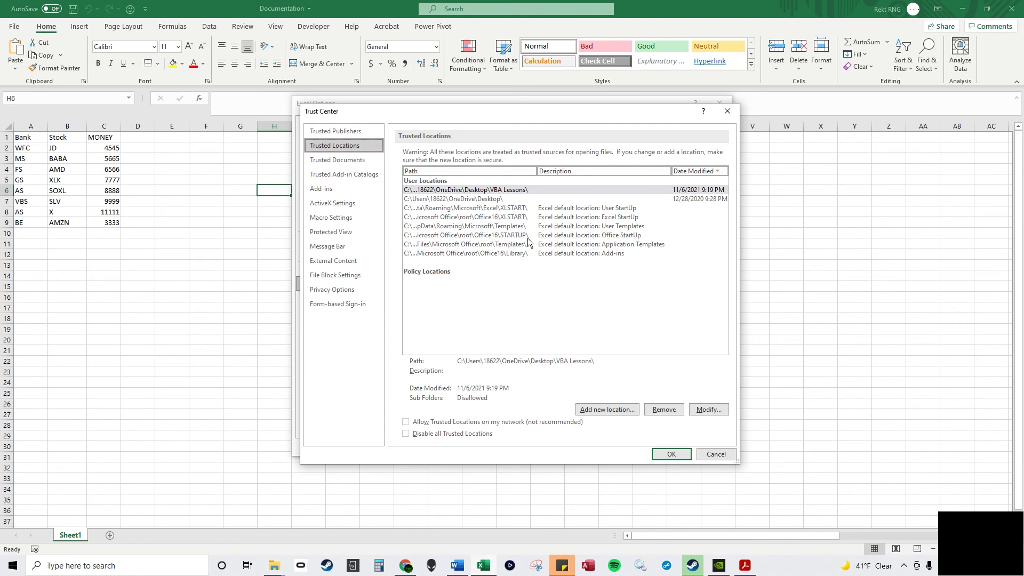
mouse_move(539, 274)
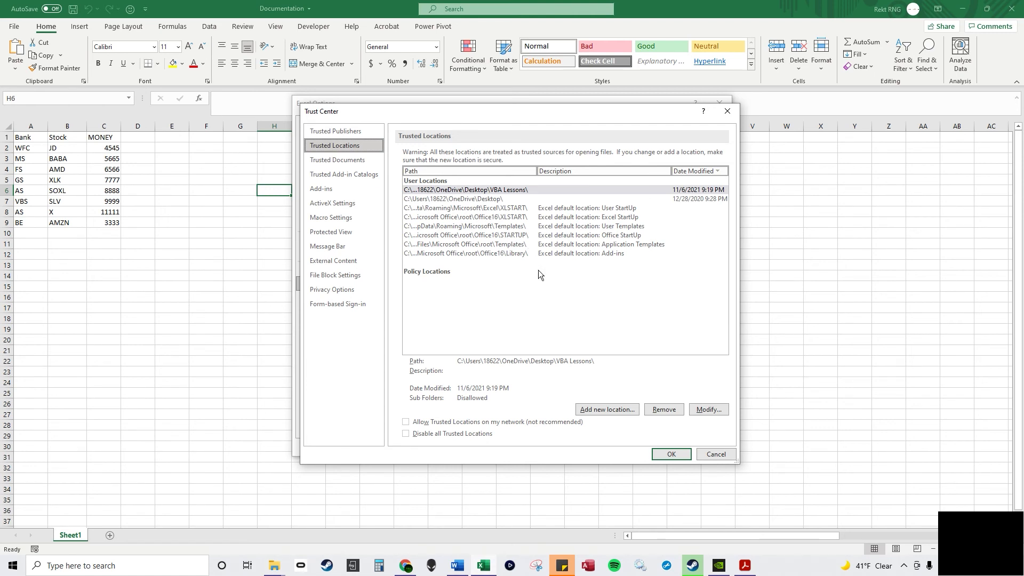
mouse_move(540, 277)
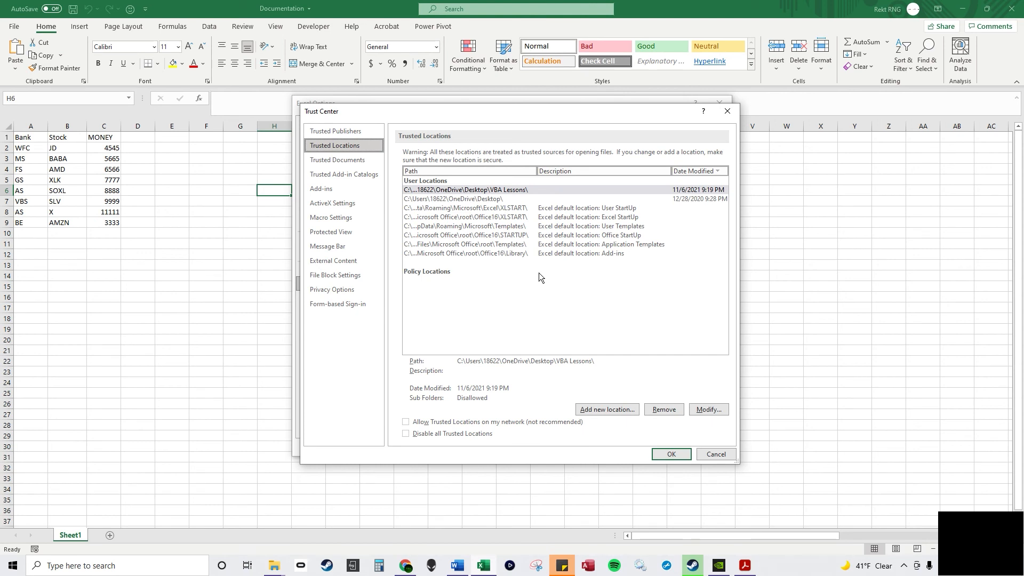
mouse_move(251, 133)
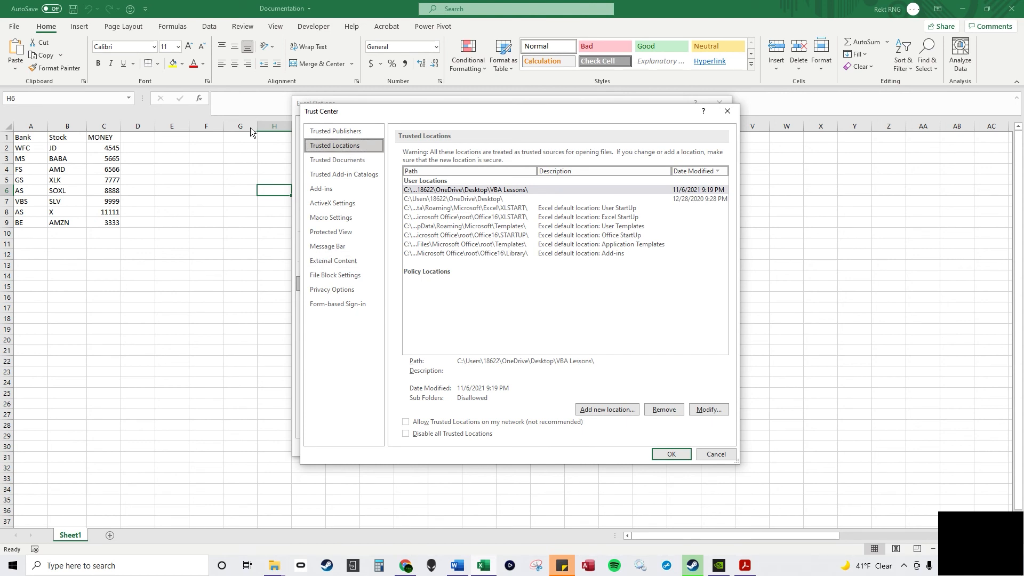